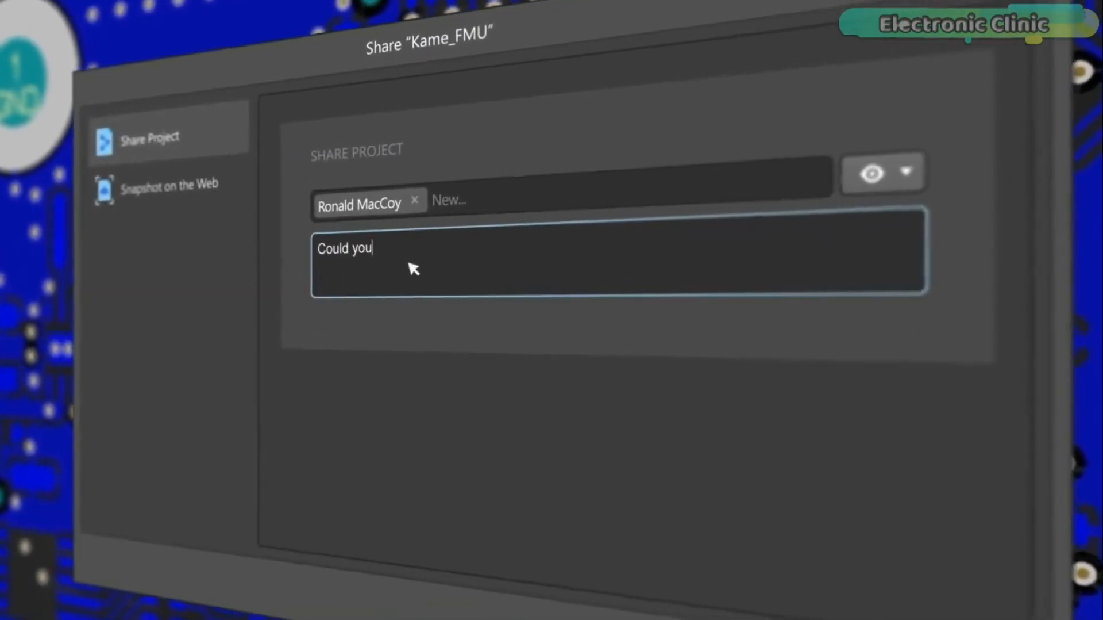
Step: Post a PCB comment noting the components have outdated 3D models and must be updated
{"action": "left_click", "coordinate": [699, 485]}
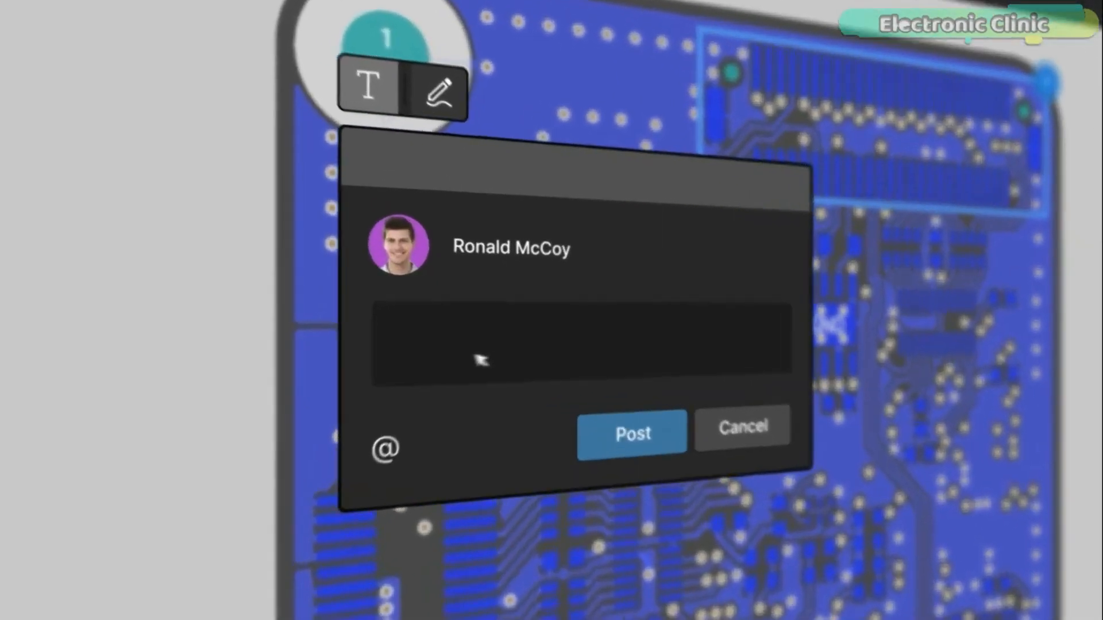
{"action": "type", "text": "These components have an outrated 3D model. The schematic has changed, so update them to the new revision on the PCB."}
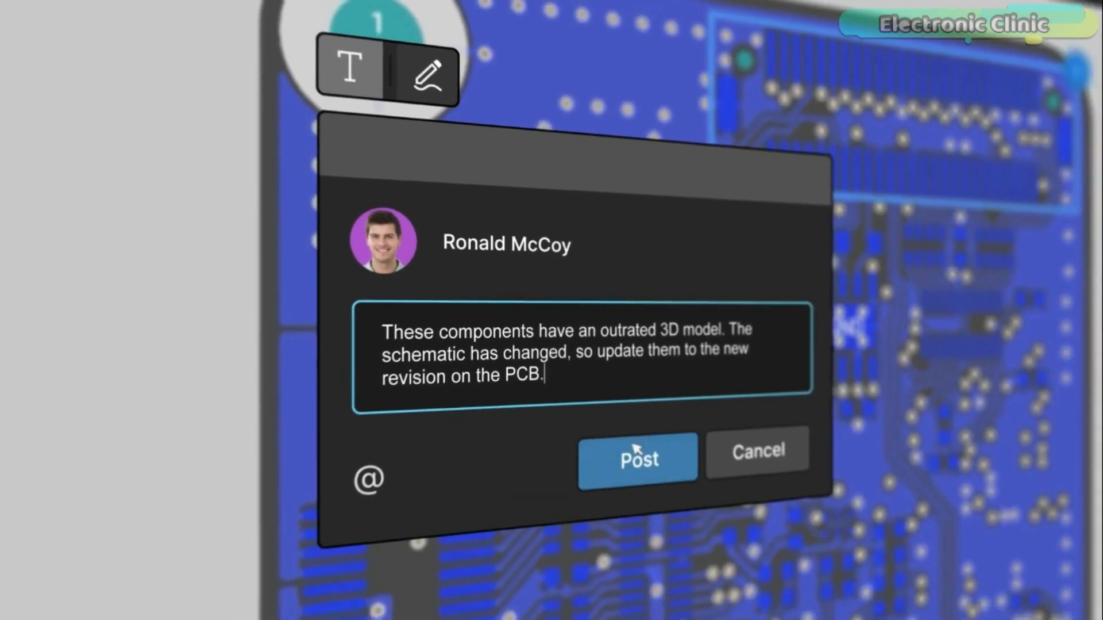
{"action": "left_click", "coordinate": [637, 458]}
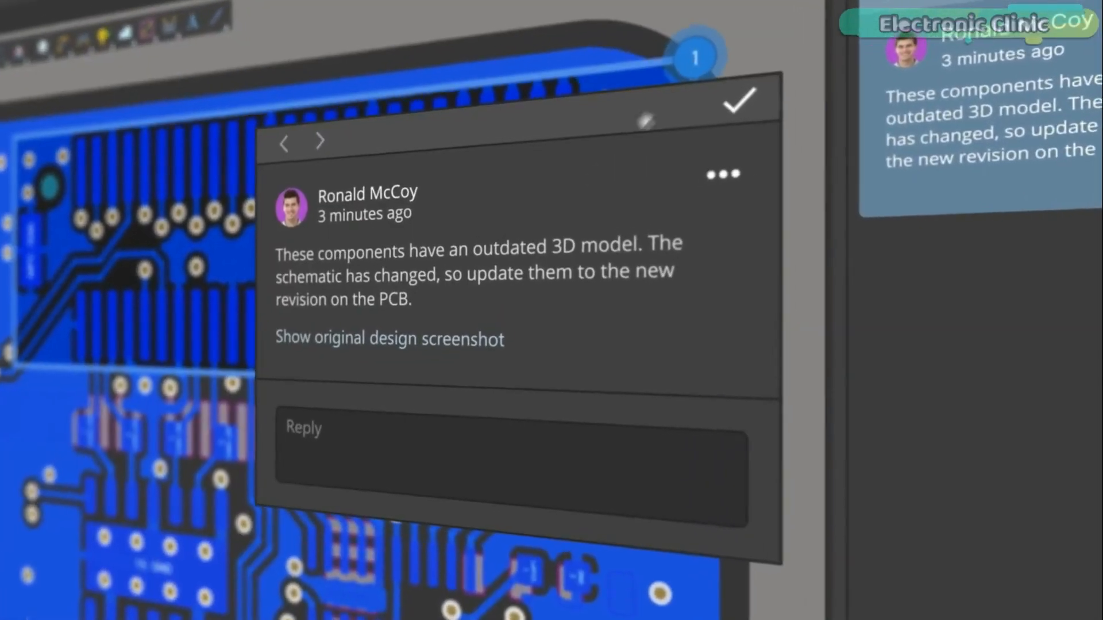
Step: Reply that the components have been updated, then add a 'Looks good now!' approval reply
{"action": "type", "text": "Done, components has been updated. How's"}
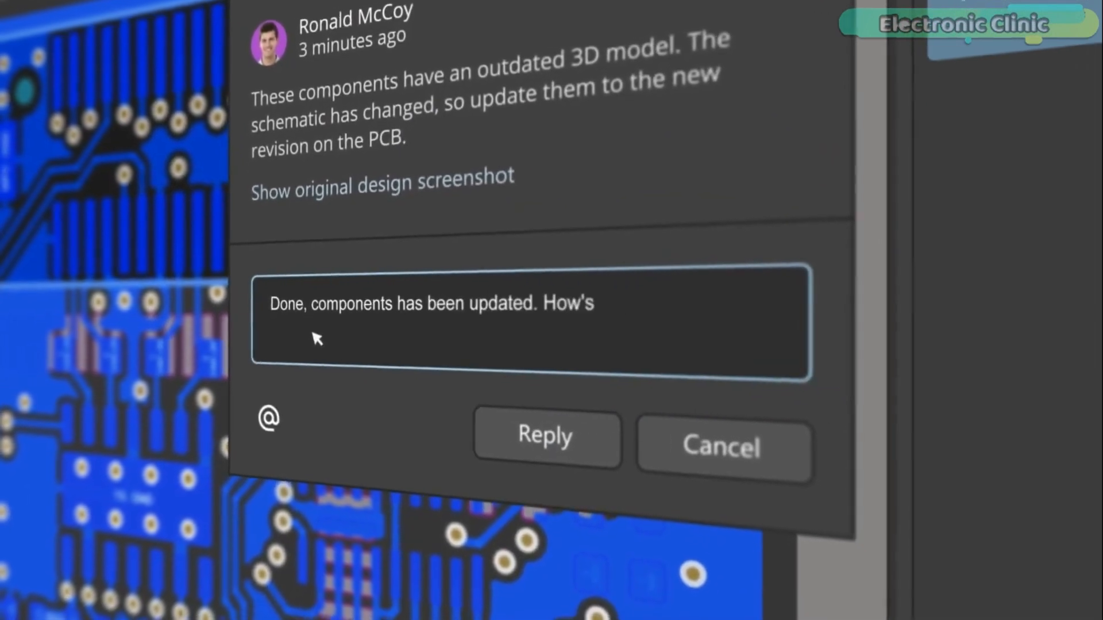
{"action": "left_click", "coordinate": [547, 436]}
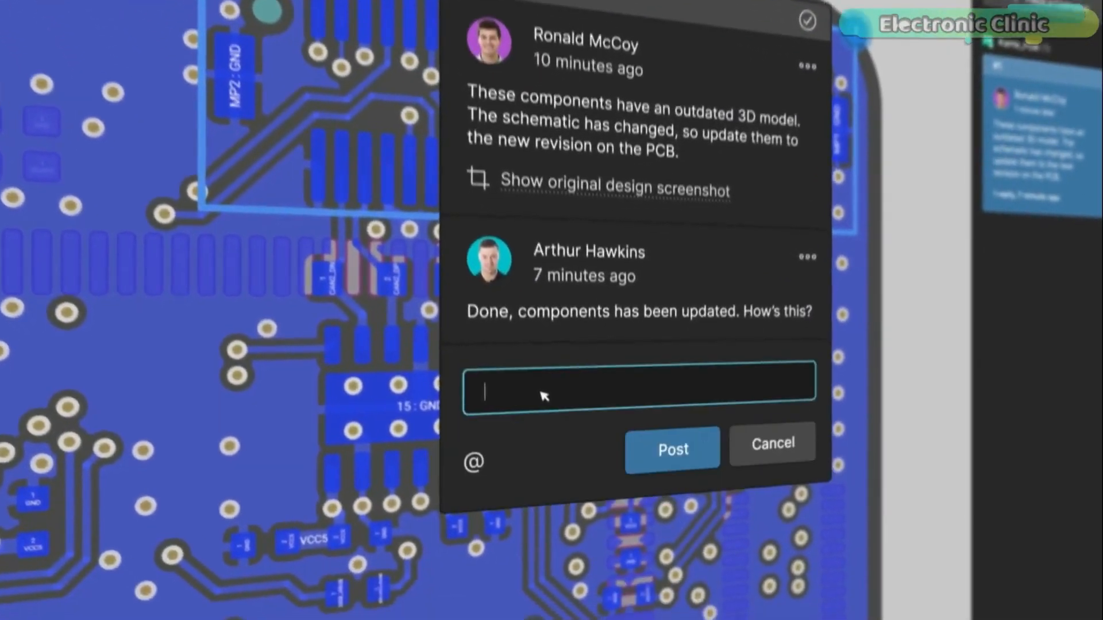
{"action": "type", "text": "Looks good now!"}
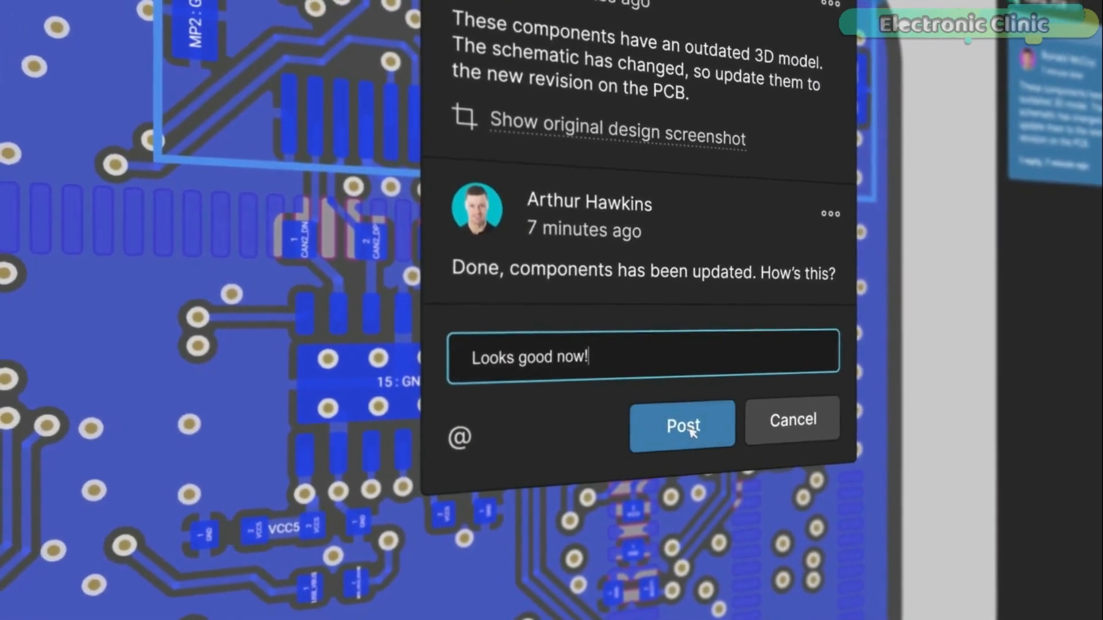
{"action": "left_click", "coordinate": [681, 423]}
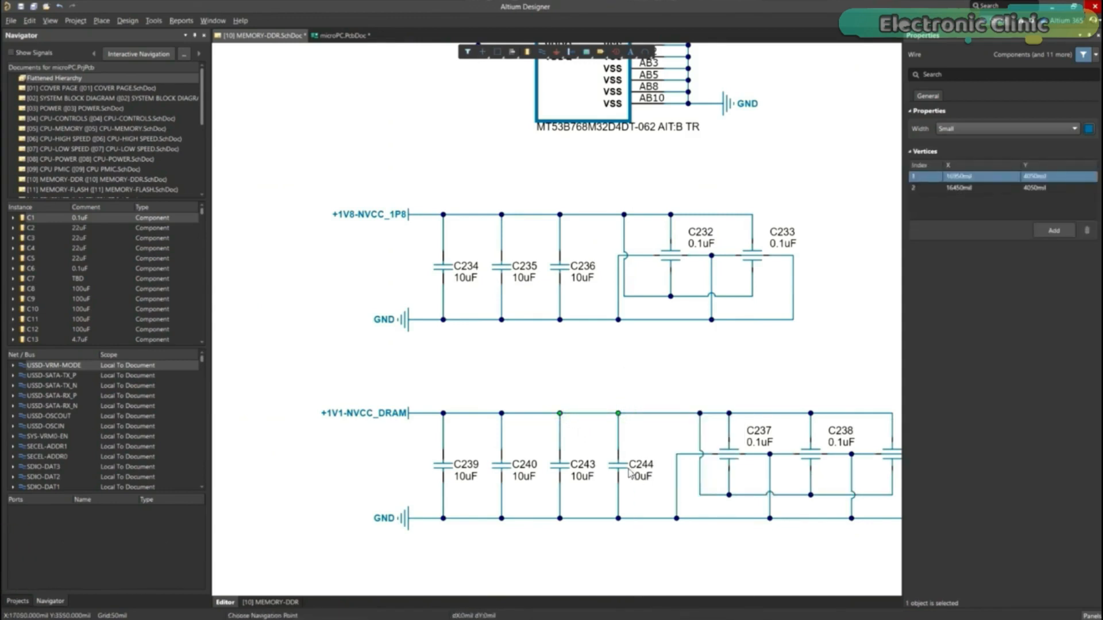
{"action": "left_click", "coordinate": [345, 35]}
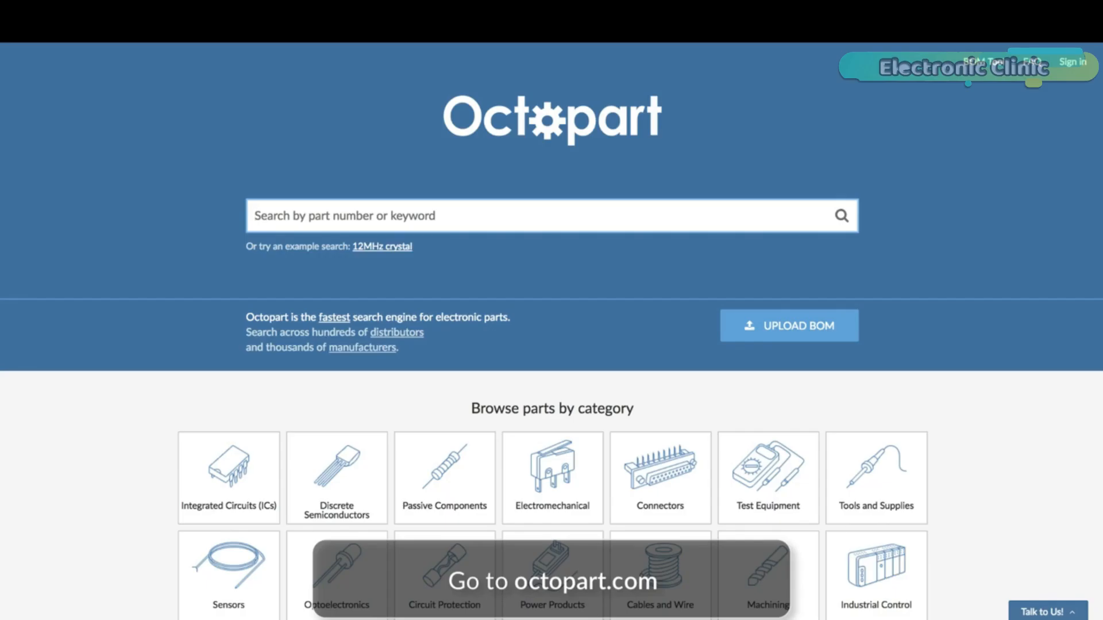
Step: Search Octopart for the part number lm7805ct and browse the results
{"action": "type", "text": "lm7805ct"}
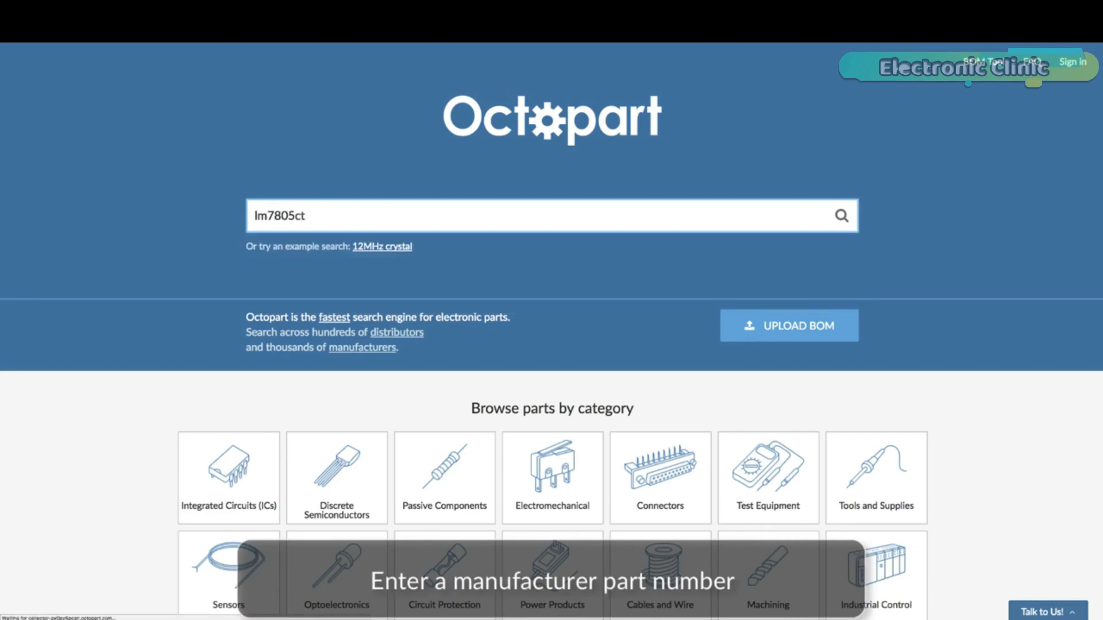
{"action": "left_click", "coordinate": [842, 216]}
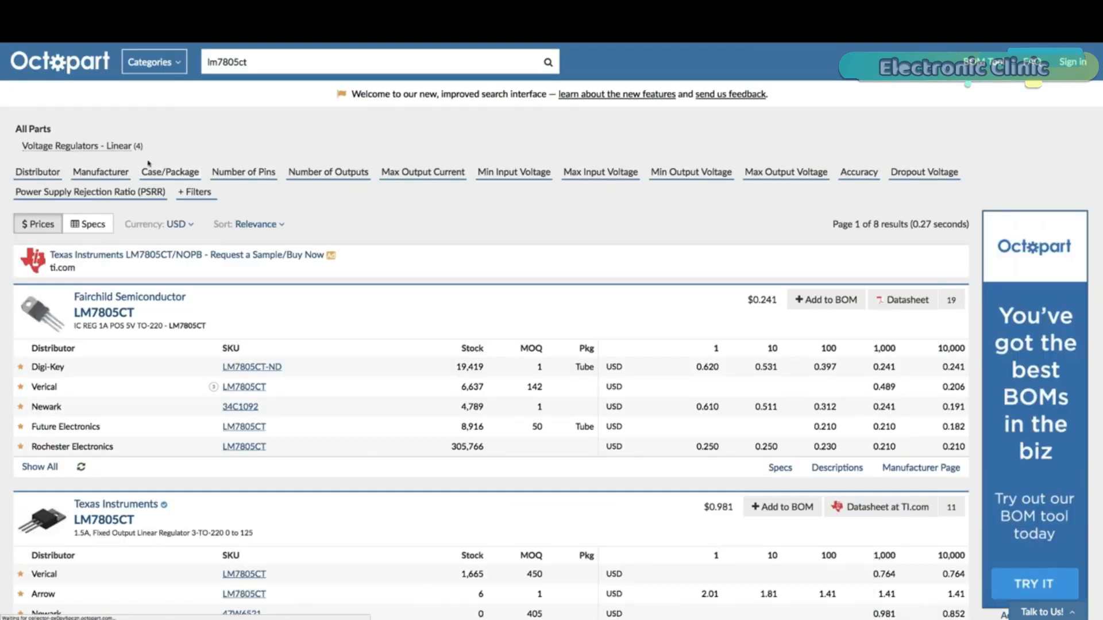
{"action": "scroll", "scroll_direction": "down", "scroll_amount": 3}
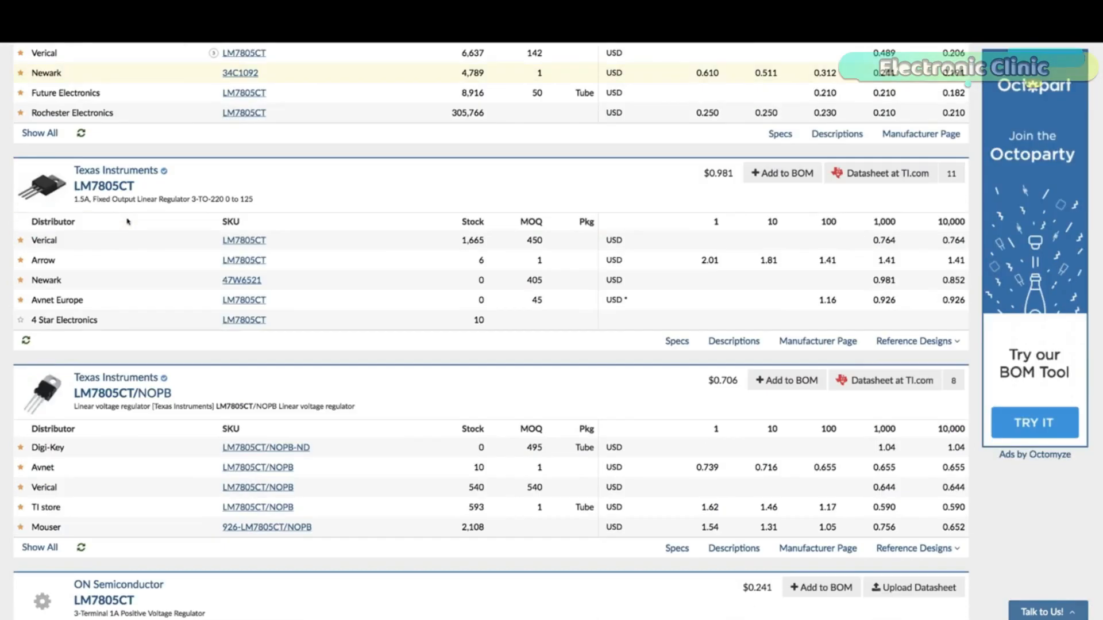
{"action": "scroll", "scroll_direction": "up", "scroll_amount": 3}
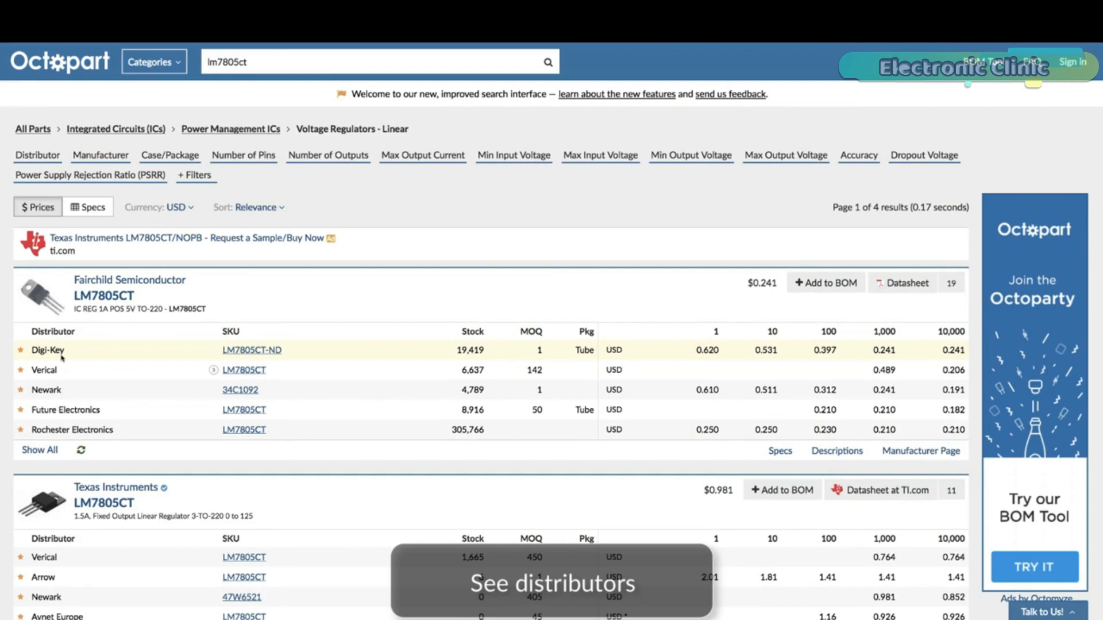
Step: Bring up the Fairchild LM7805CT part page with its distributors and pricing
{"action": "left_click", "coordinate": [104, 295]}
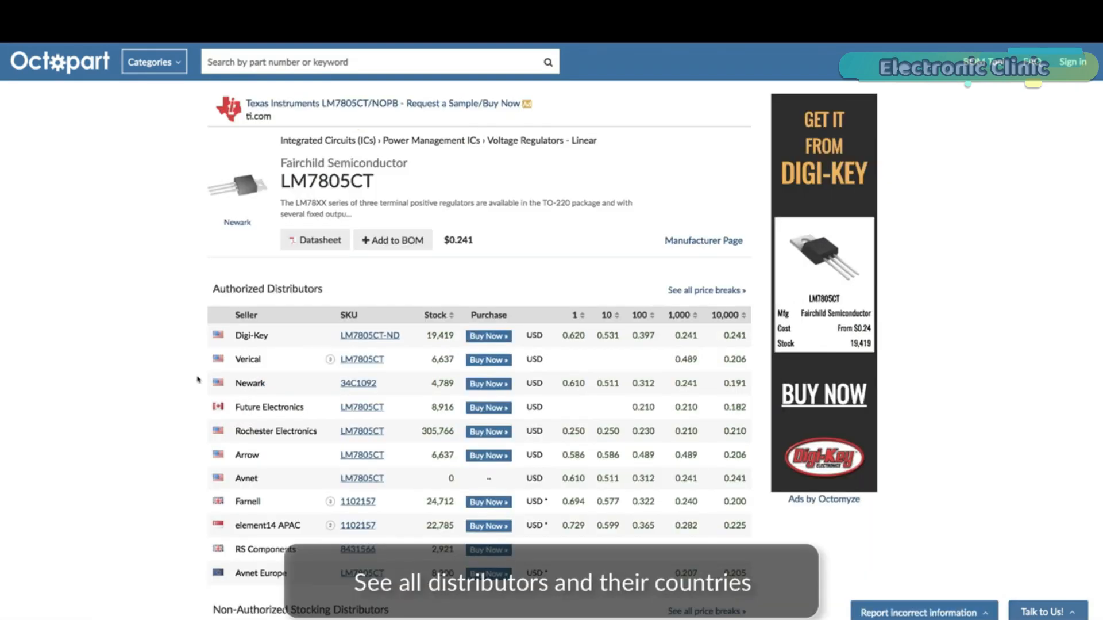
{"action": "left_click", "coordinate": [314, 239]}
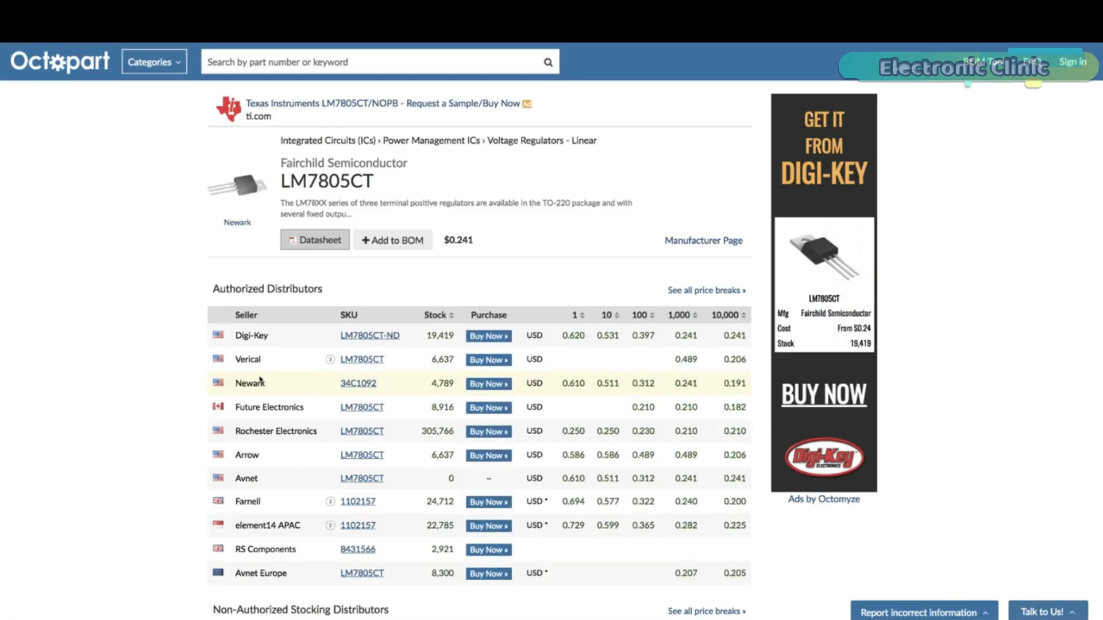
{"action": "mouse_move", "coordinate": [455, 248]}
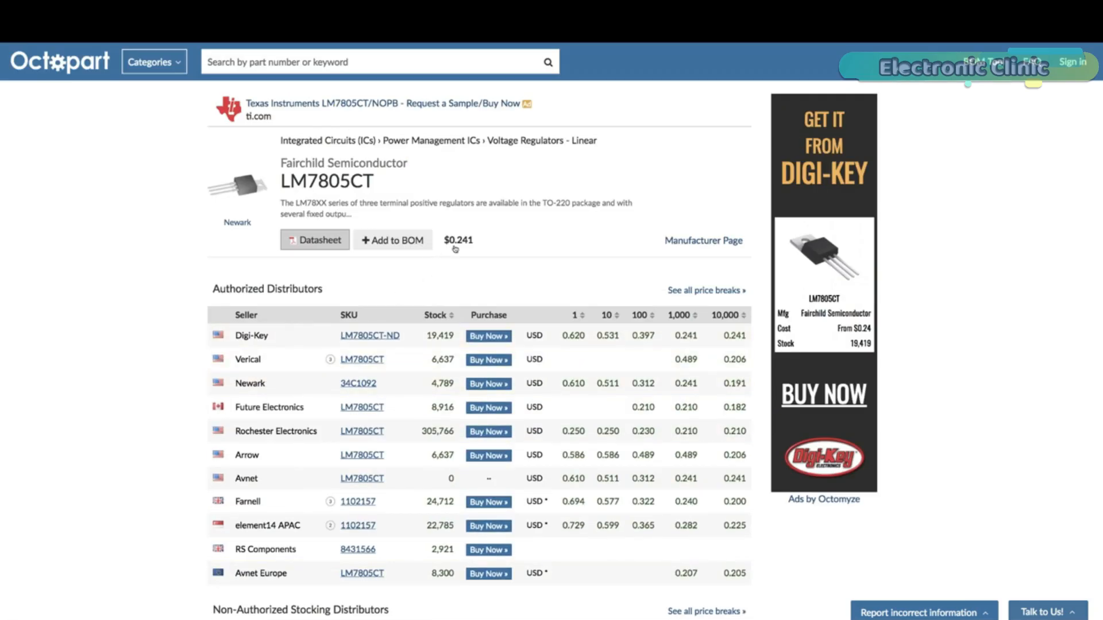
{"action": "left_click", "coordinate": [458, 239]}
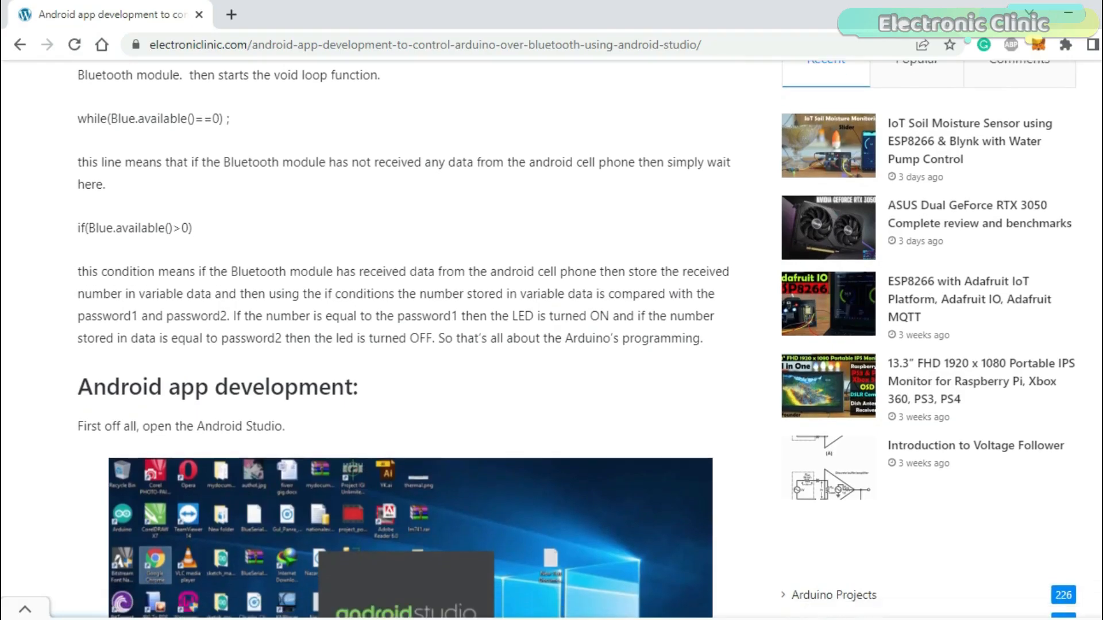
Step: Scroll further down the Android Bluetooth app article before leaving it
{"action": "scroll", "scroll_direction": "down", "scroll_amount": 3}
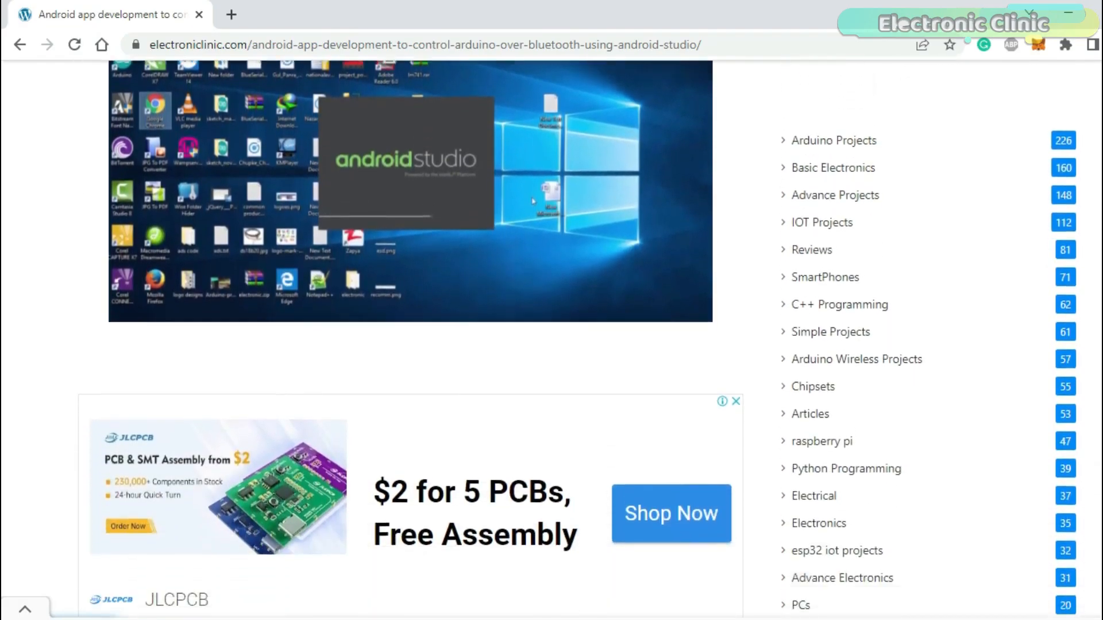
{"action": "scroll", "scroll_direction": "down", "scroll_amount": 3}
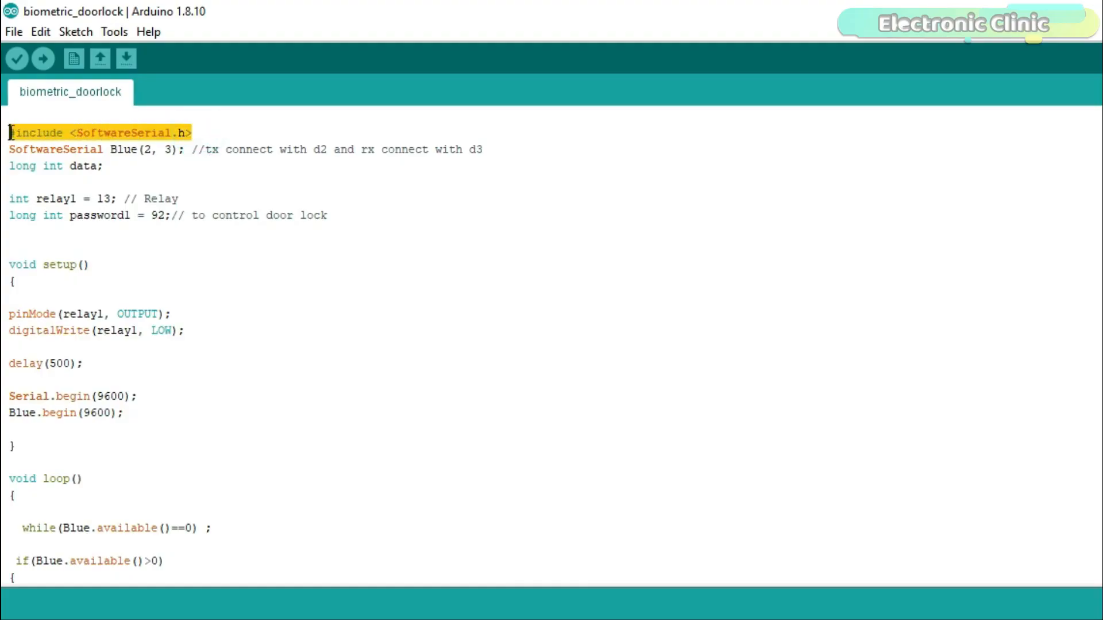
{"action": "left_click", "coordinate": [183, 132]}
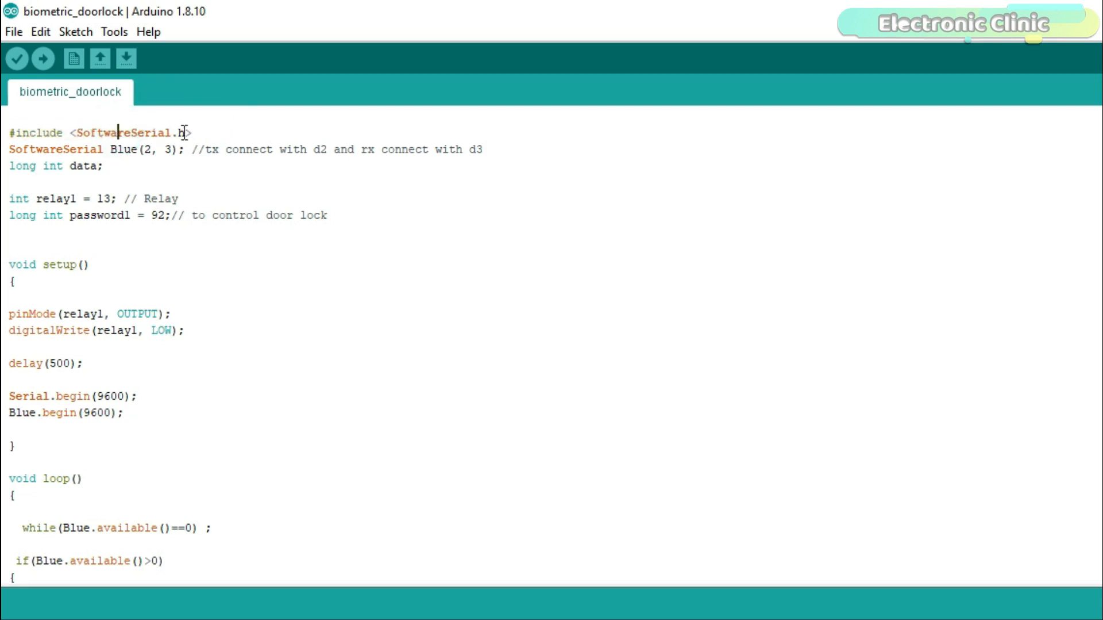
{"action": "mouse_move", "coordinate": [134, 134]}
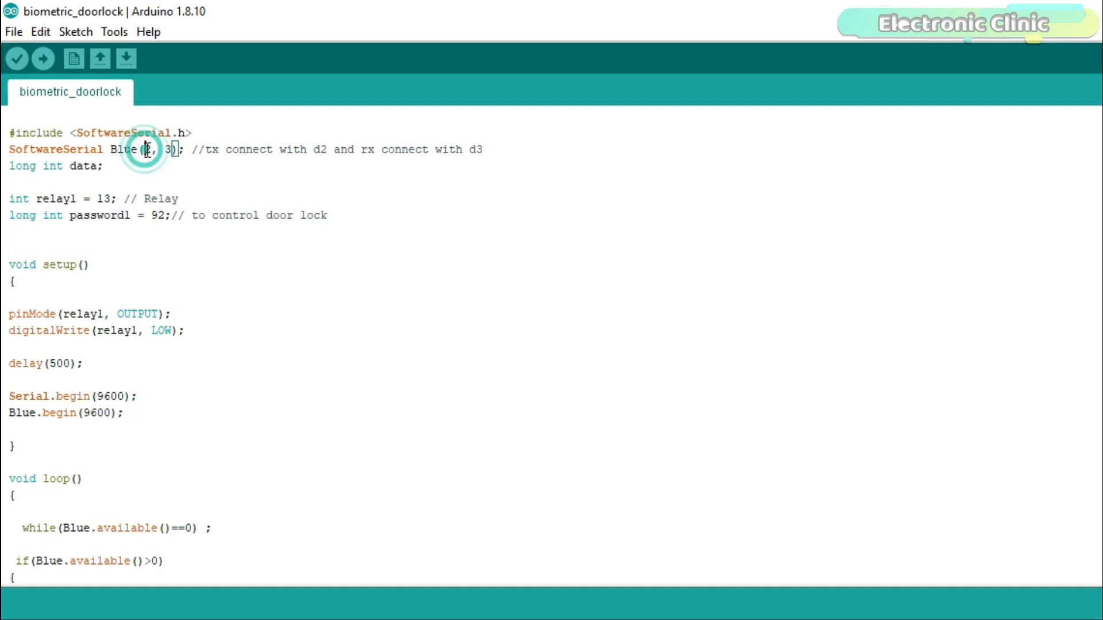
{"action": "double_click", "coordinate": [155, 148]}
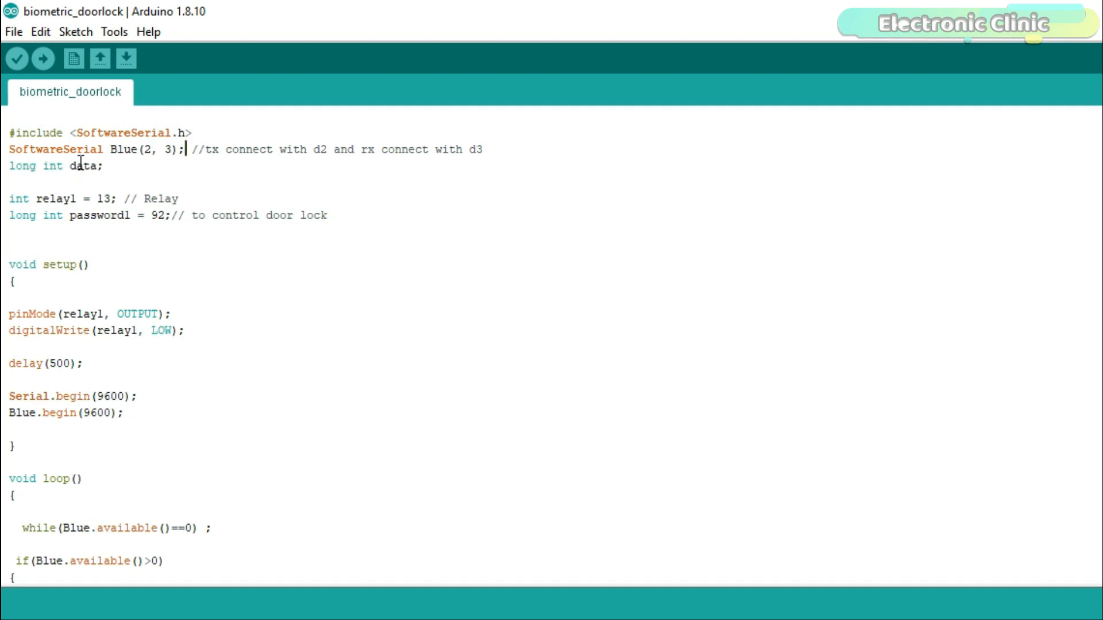
{"action": "left_click", "coordinate": [104, 166]}
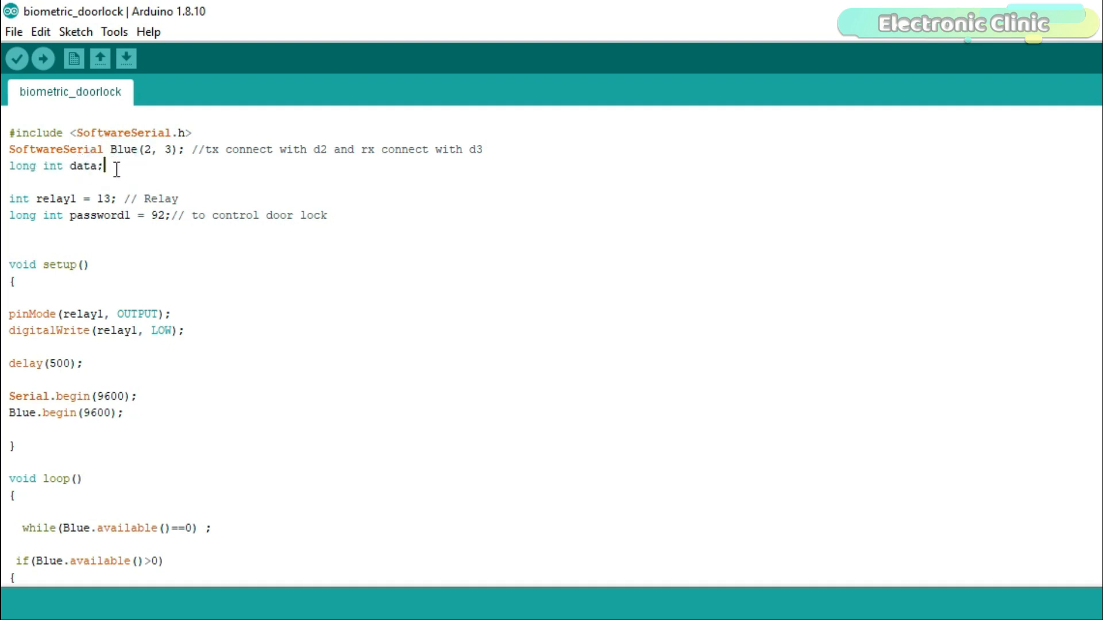
{"action": "mouse_move", "coordinate": [150, 196]}
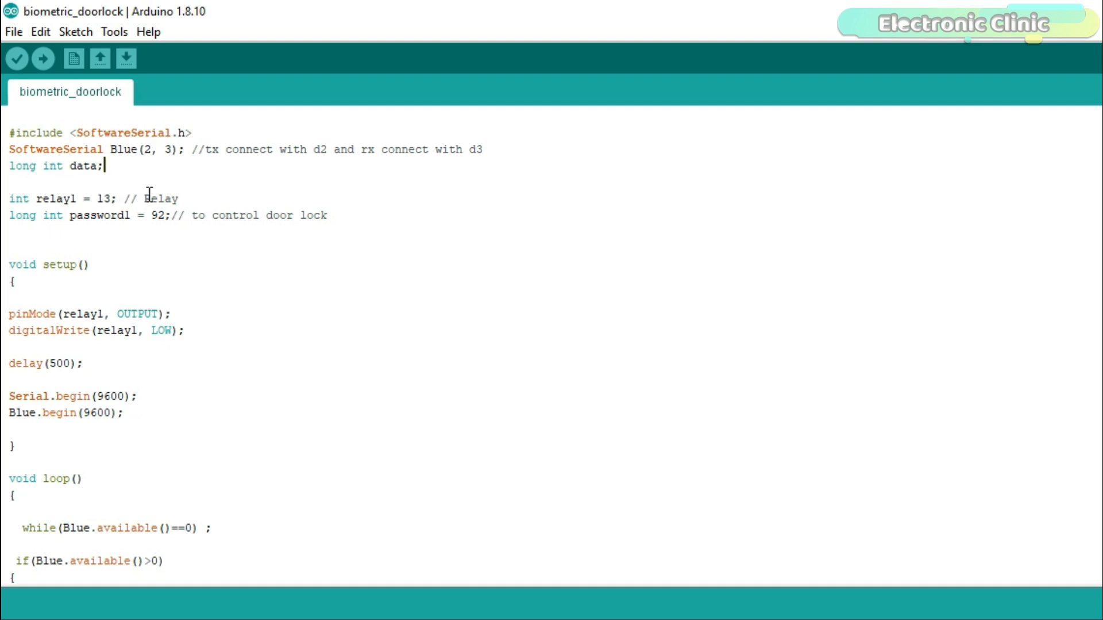
{"action": "scroll", "scroll_direction": "down", "scroll_amount": 3}
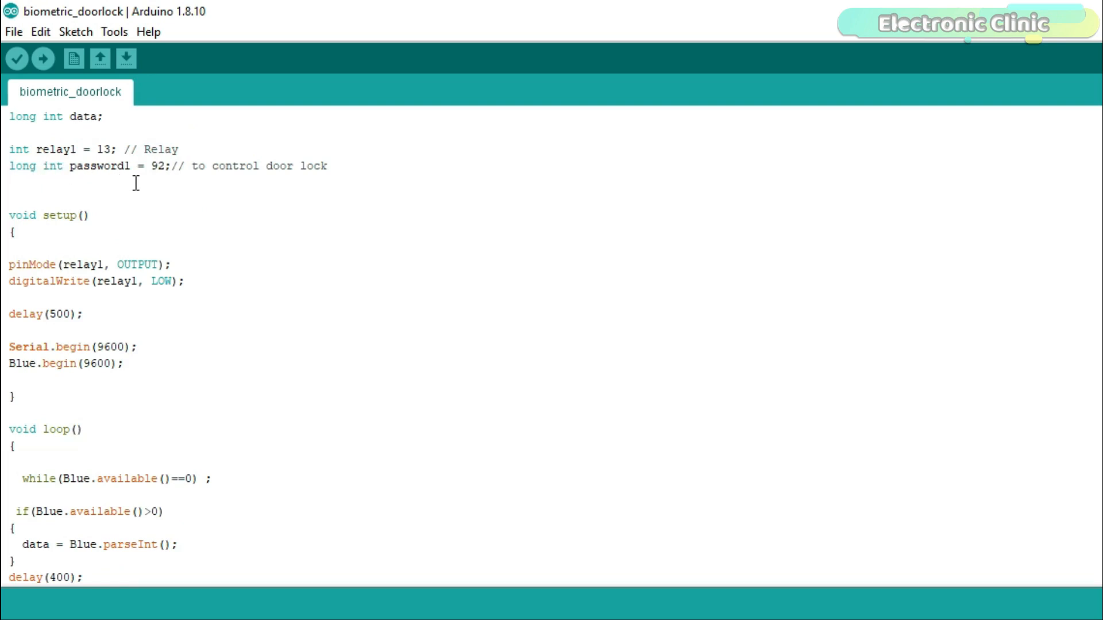
{"action": "mouse_move", "coordinate": [216, 185]}
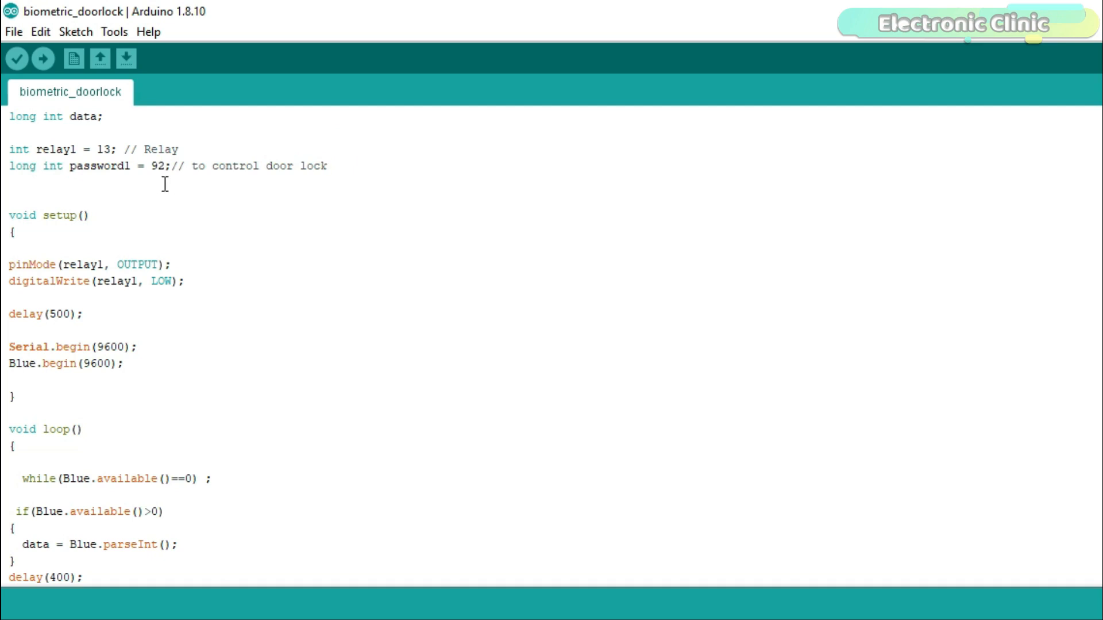
{"action": "mouse_move", "coordinate": [138, 215]}
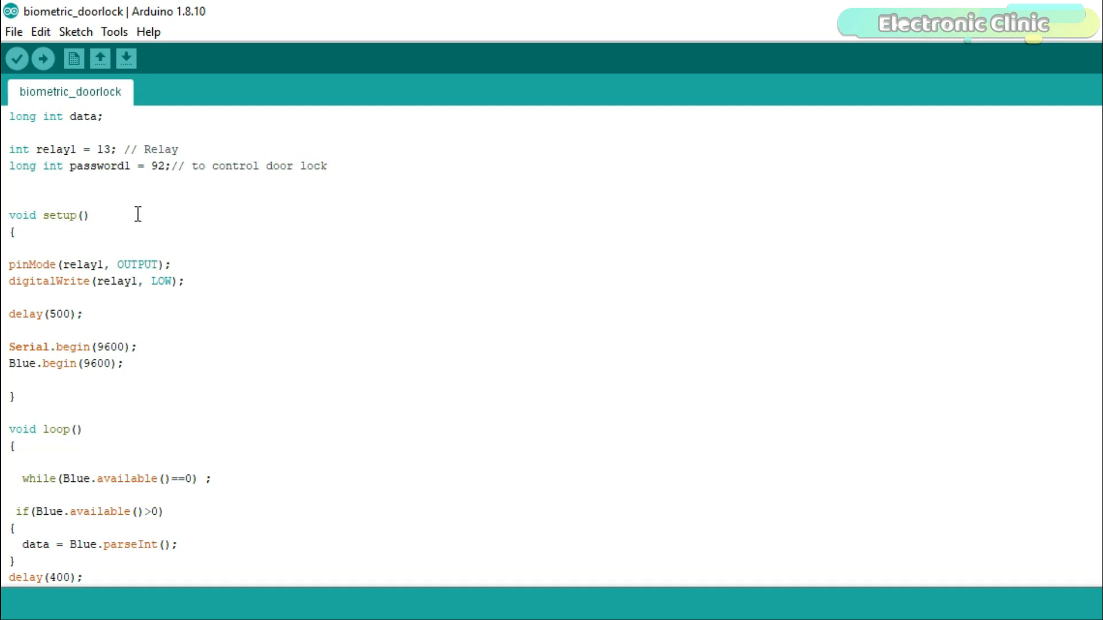
{"action": "scroll", "scroll_direction": "down", "scroll_amount": 3}
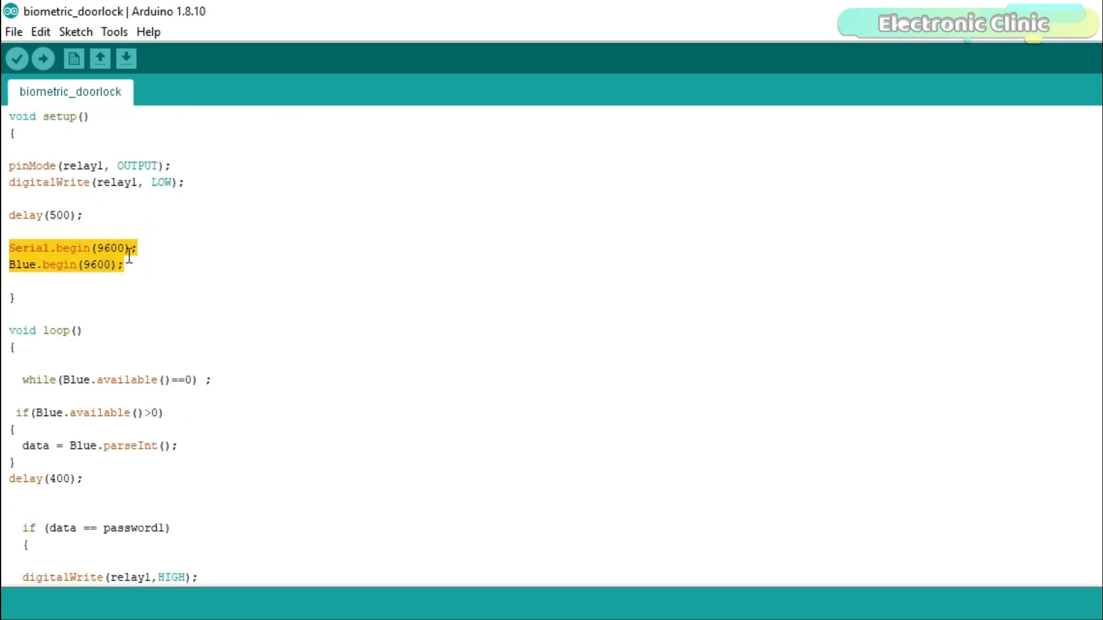
{"action": "scroll", "scroll_direction": "down", "scroll_amount": 3}
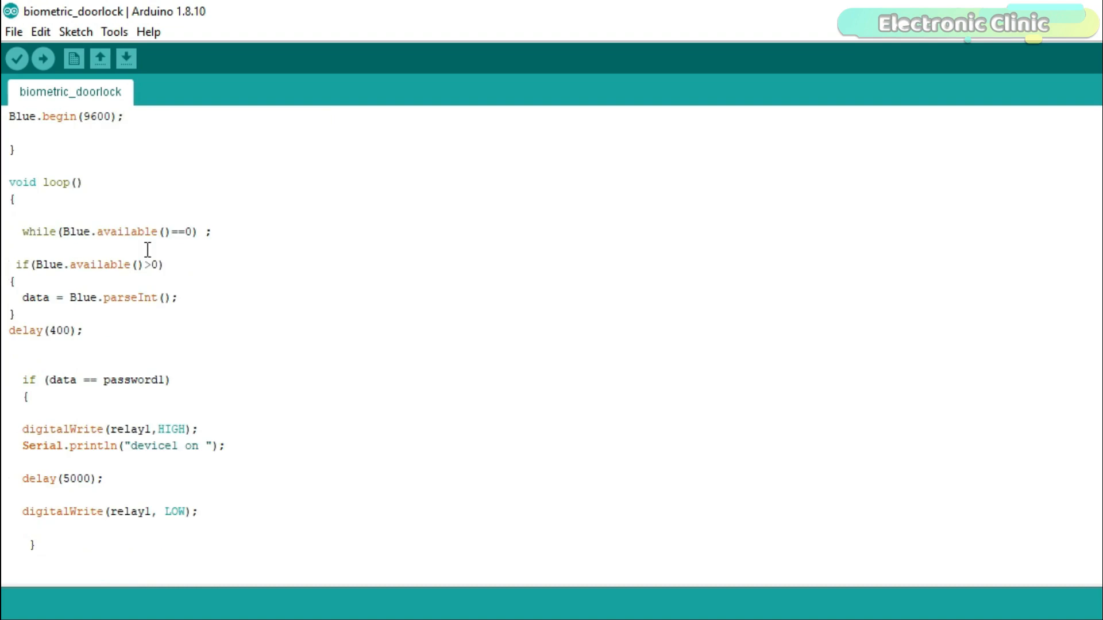
{"action": "mouse_move", "coordinate": [142, 232]}
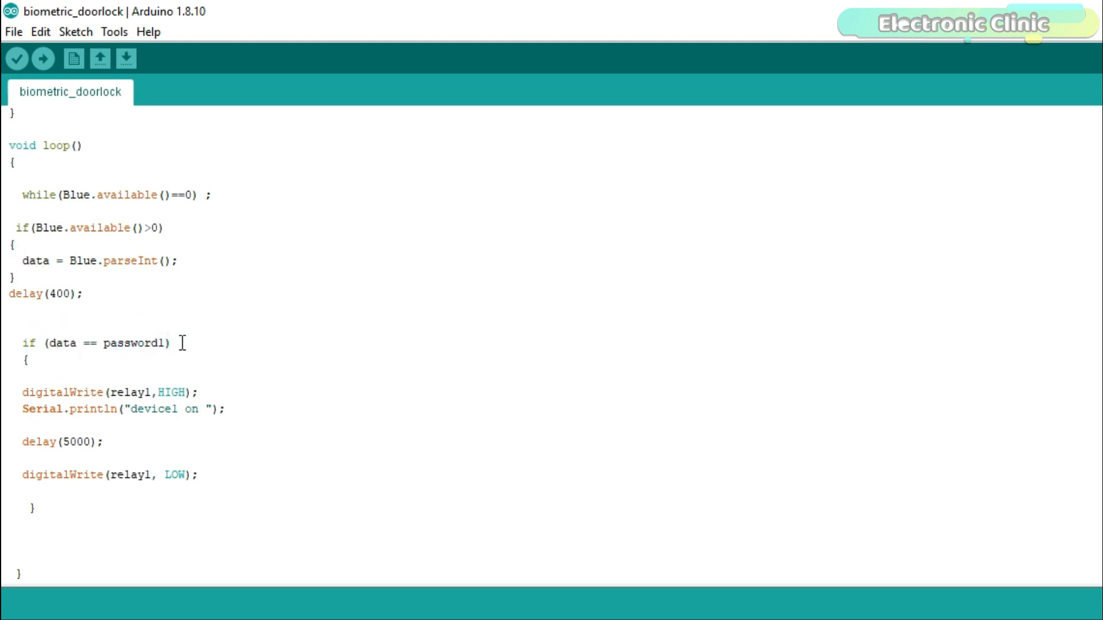
{"action": "mouse_move", "coordinate": [148, 371]}
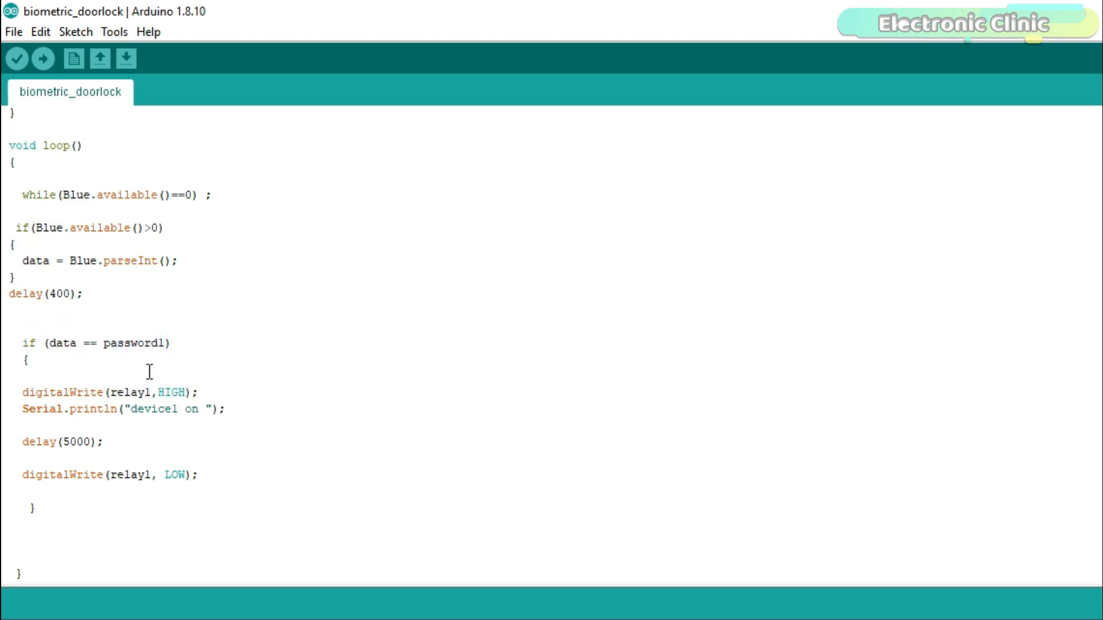
{"action": "mouse_move", "coordinate": [117, 428]}
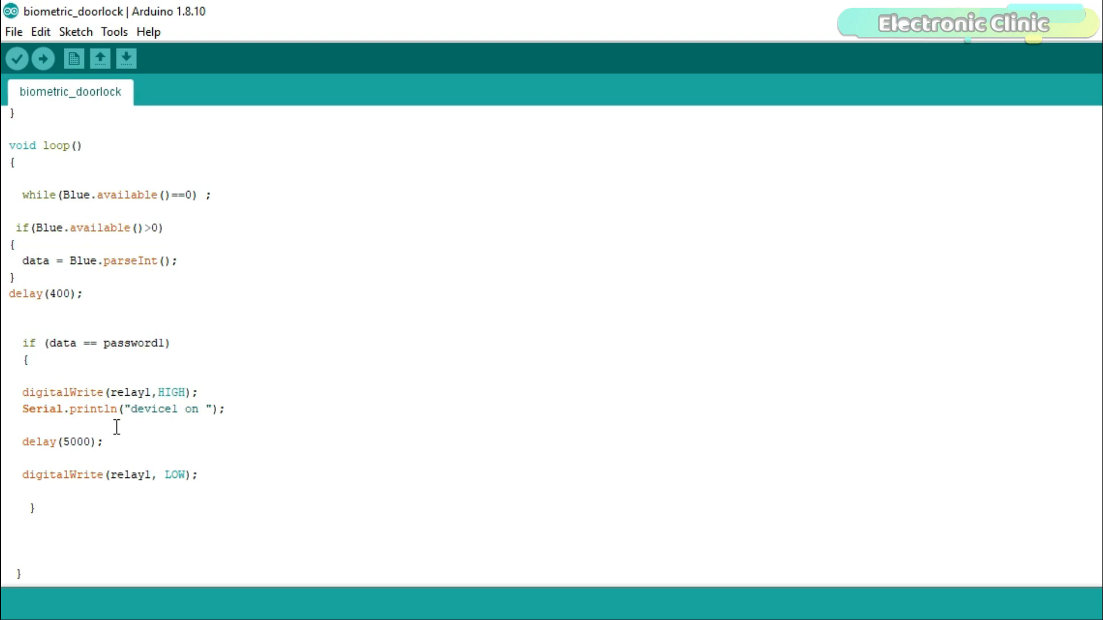
{"action": "mouse_move", "coordinate": [222, 445]}
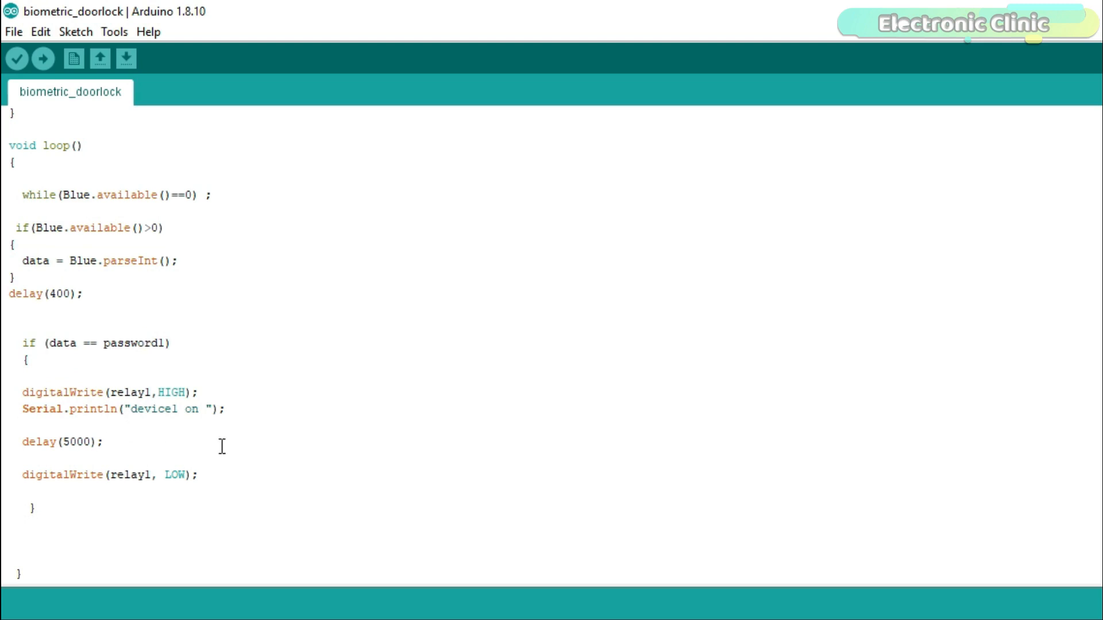
{"action": "scroll", "scroll_direction": "up", "scroll_amount": 3}
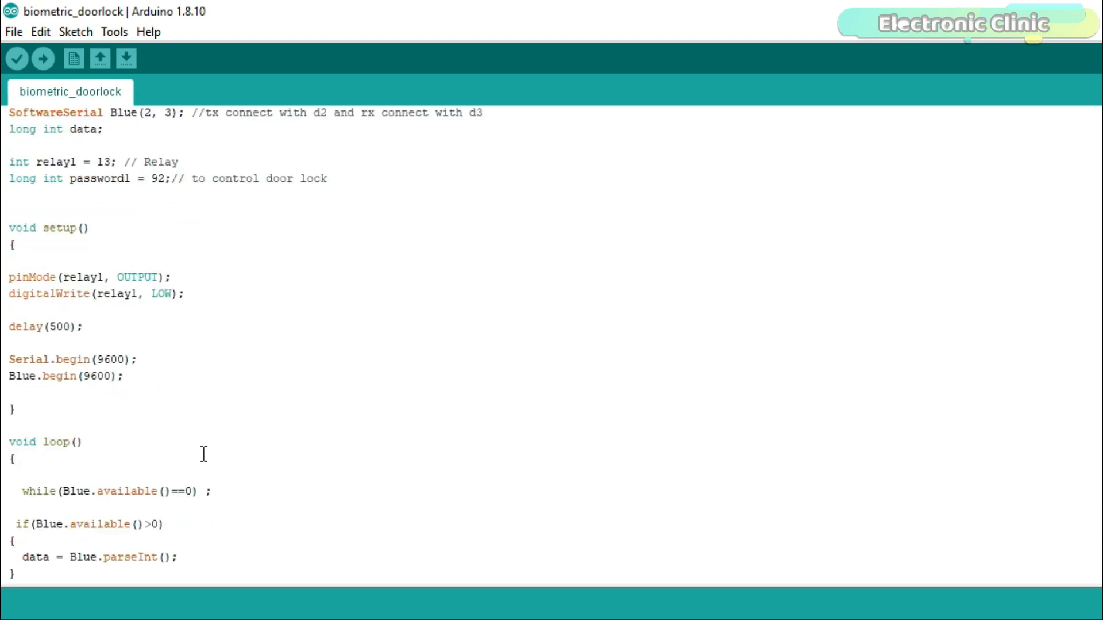